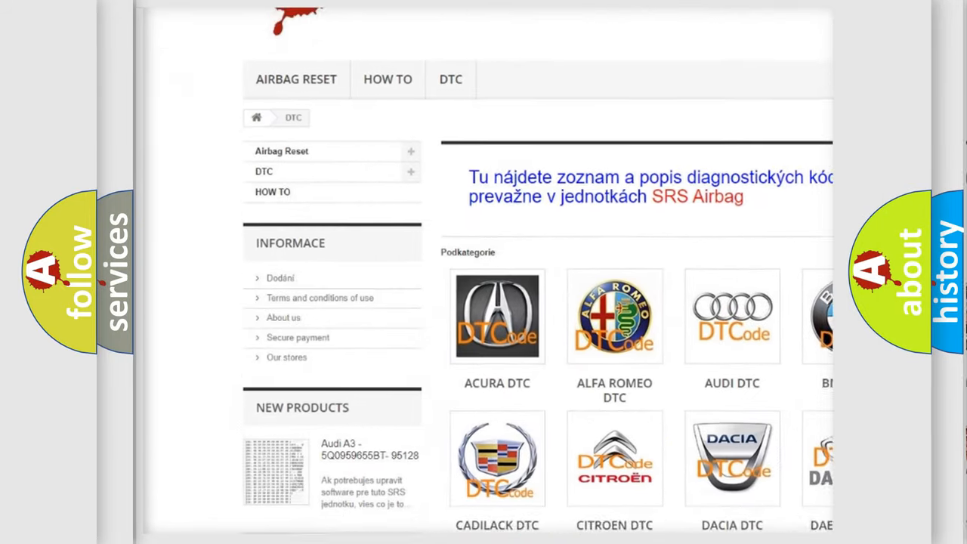
{"action": "scroll", "scroll_direction": "down", "scroll_amount": 3}
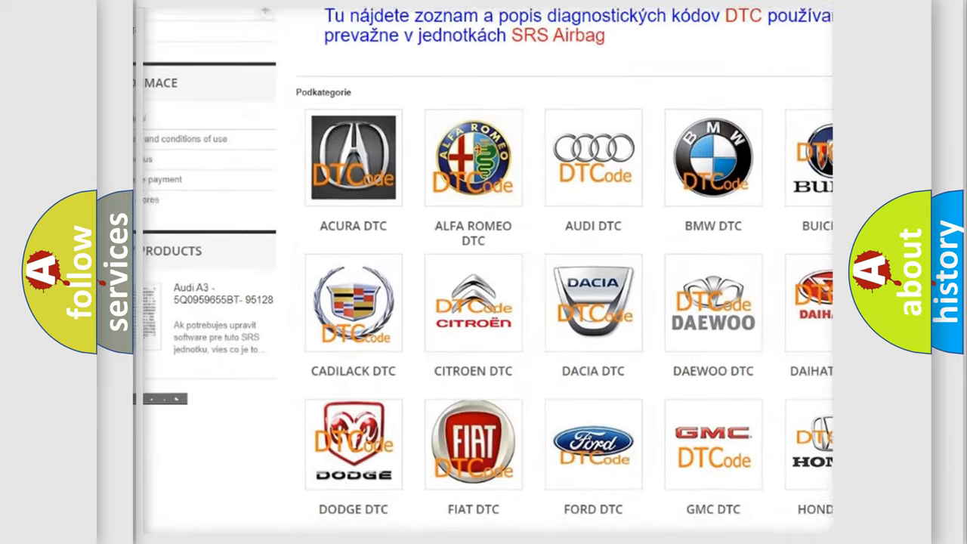
{"action": "scroll", "scroll_direction": "down", "scroll_amount": 3}
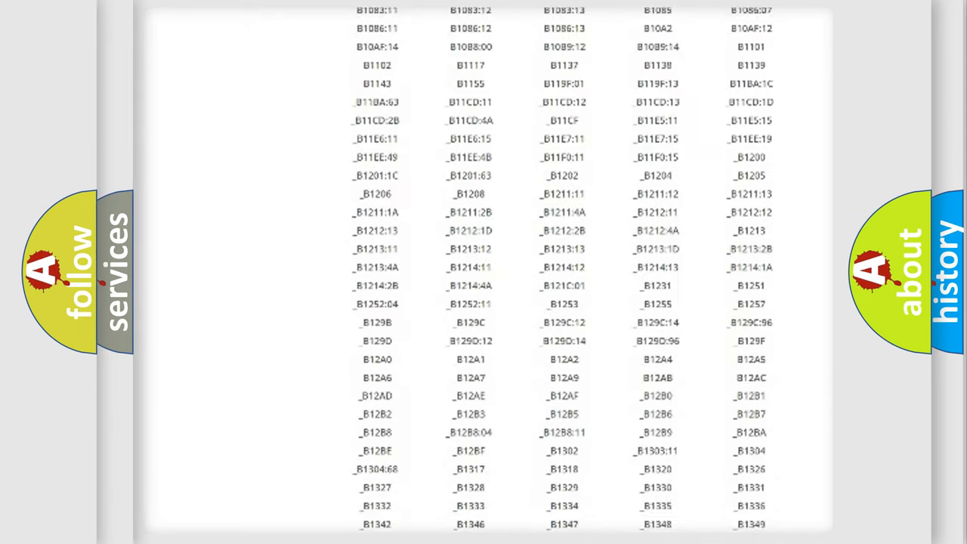
{"action": "scroll", "scroll_direction": "down", "scroll_amount": 3}
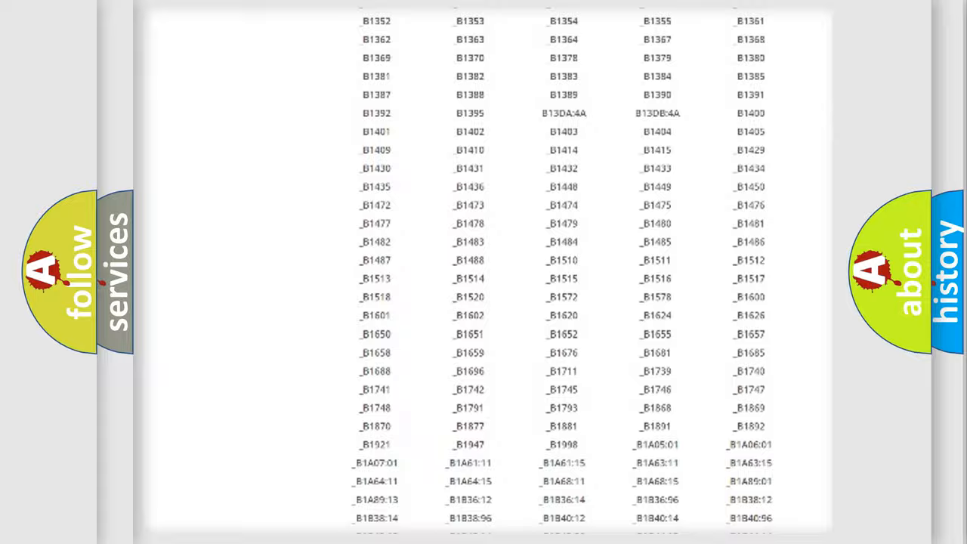
{"action": "scroll", "scroll_direction": "up", "scroll_amount": 3}
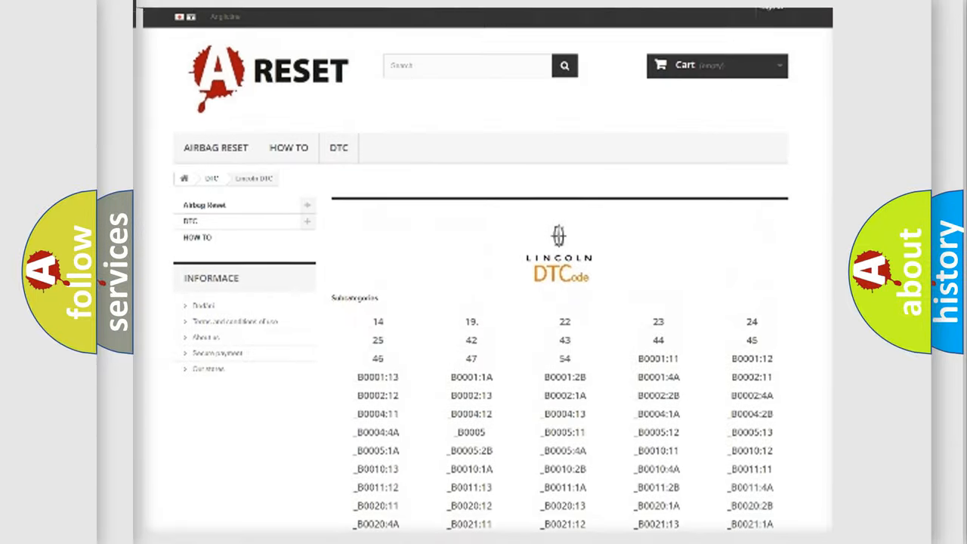